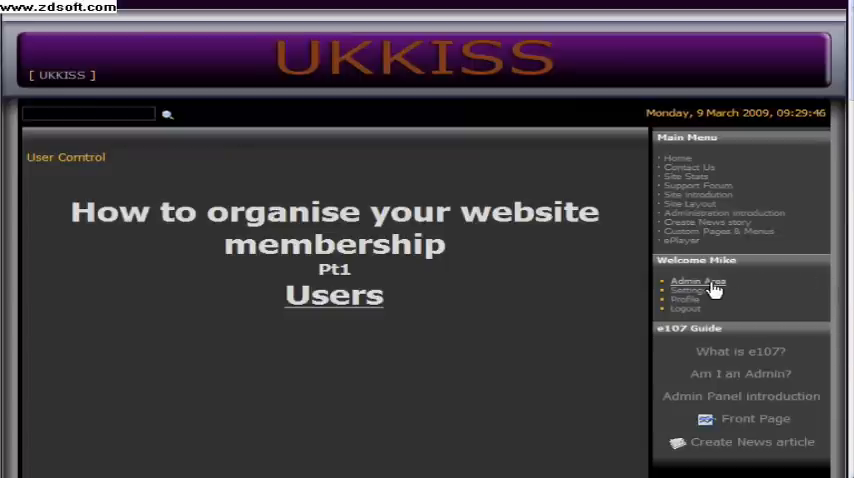
Enter the admin area from the Welcome menu and bring up the Users menu
left_click(690, 280)
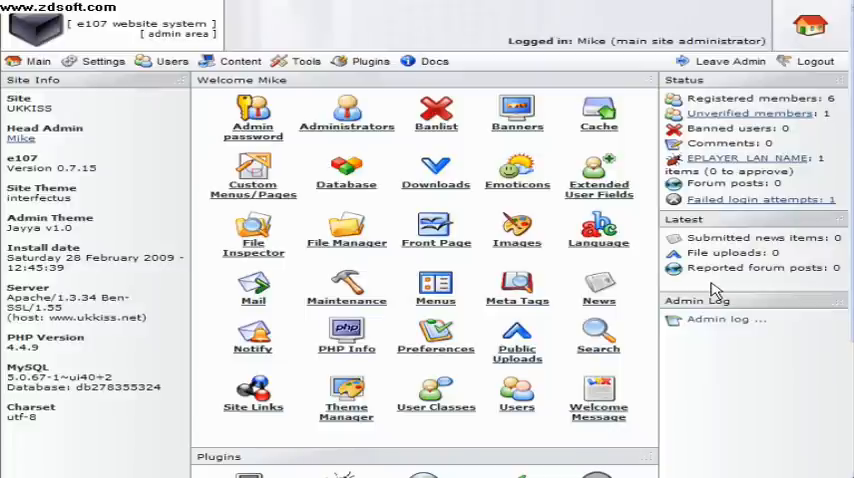
mouse_move(528, 432)
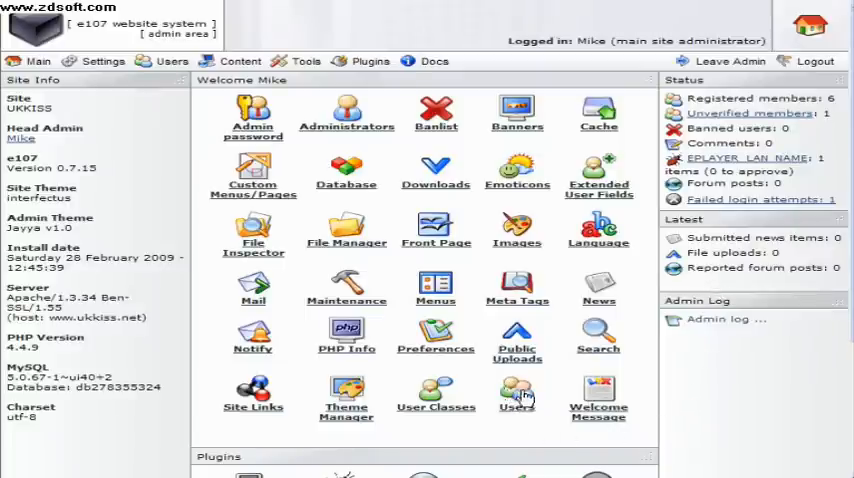
mouse_move(176, 112)
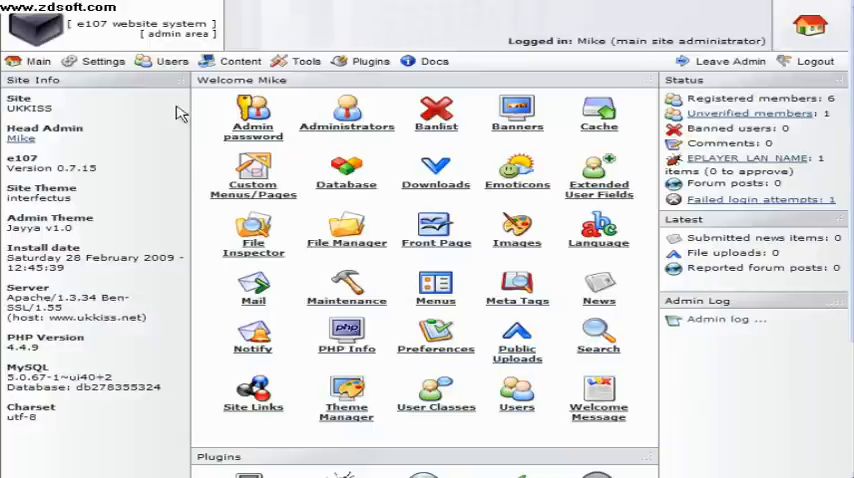
left_click(168, 60)
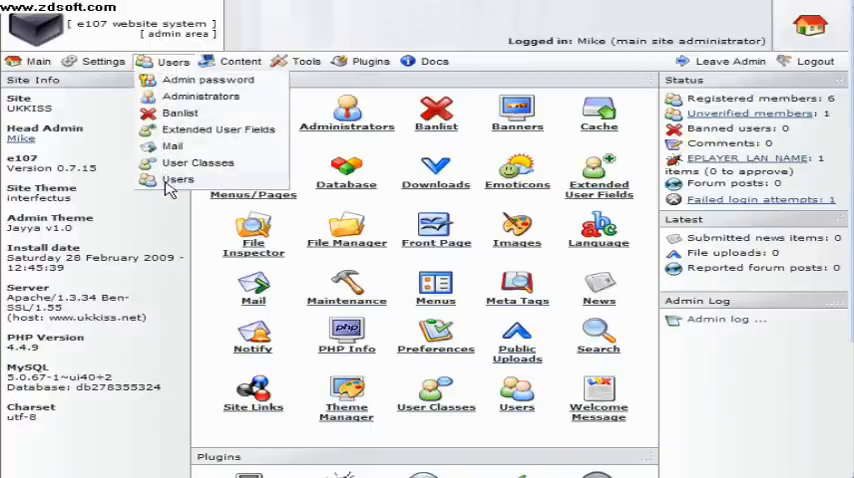
Sort the existing users by Email and hide the email, join and class columns
left_click(176, 180)
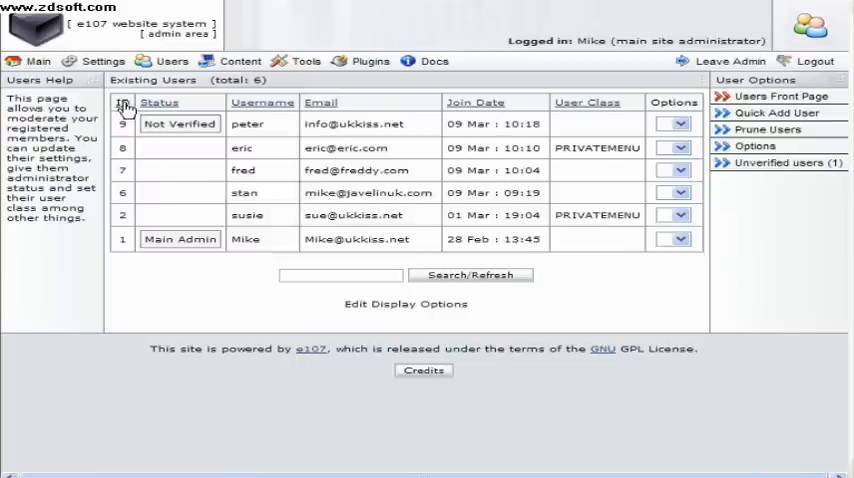
left_click(124, 104)
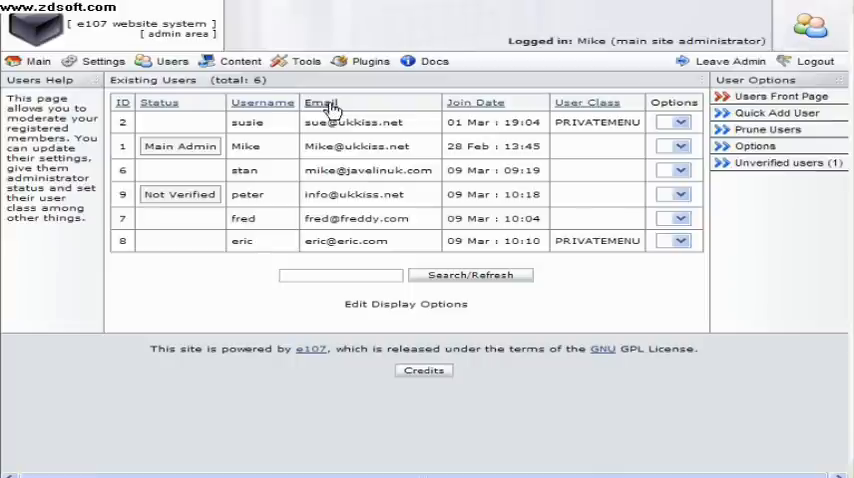
mouse_move(594, 118)
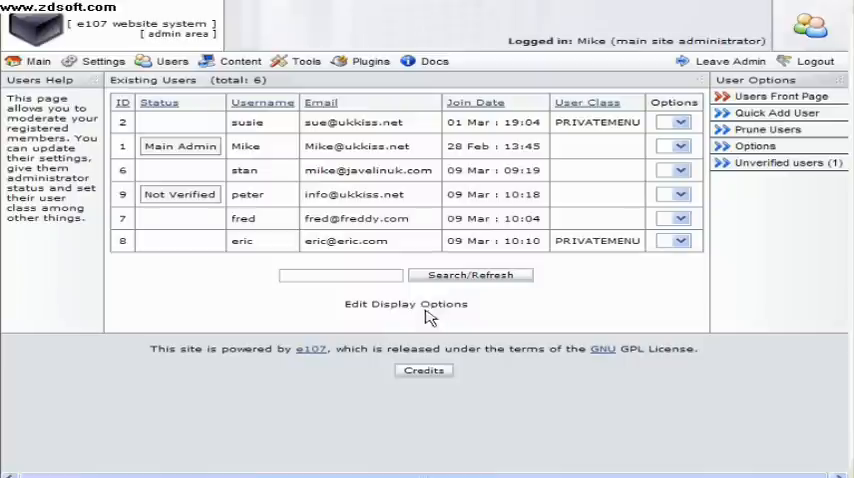
left_click(404, 304)
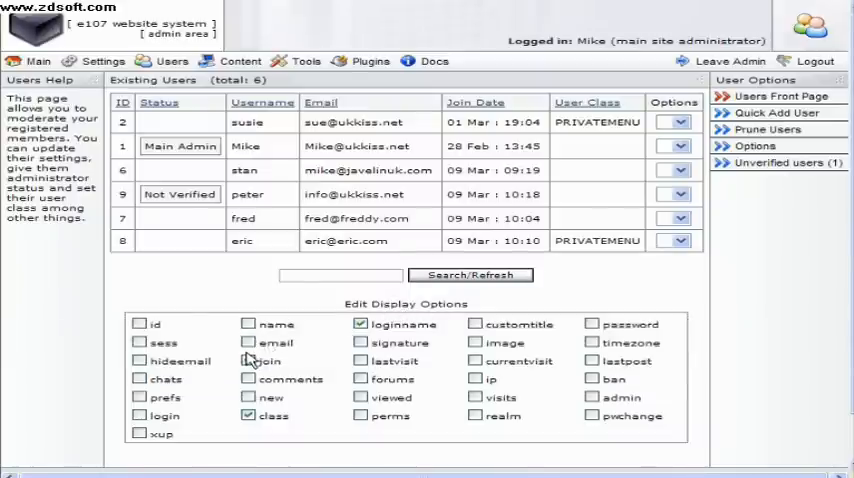
left_click(248, 416)
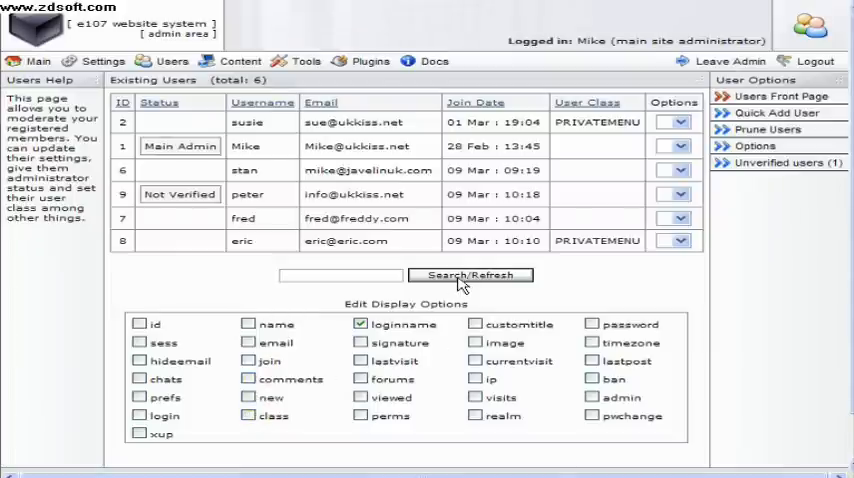
left_click(470, 276)
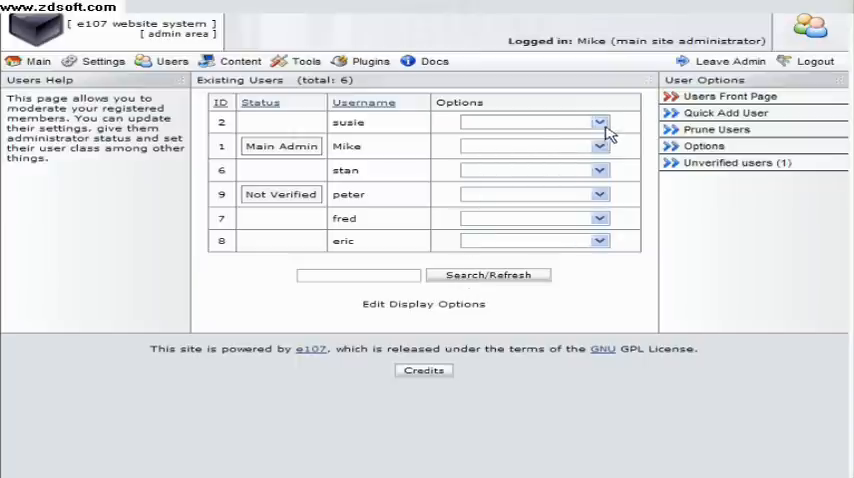
left_click(600, 122)
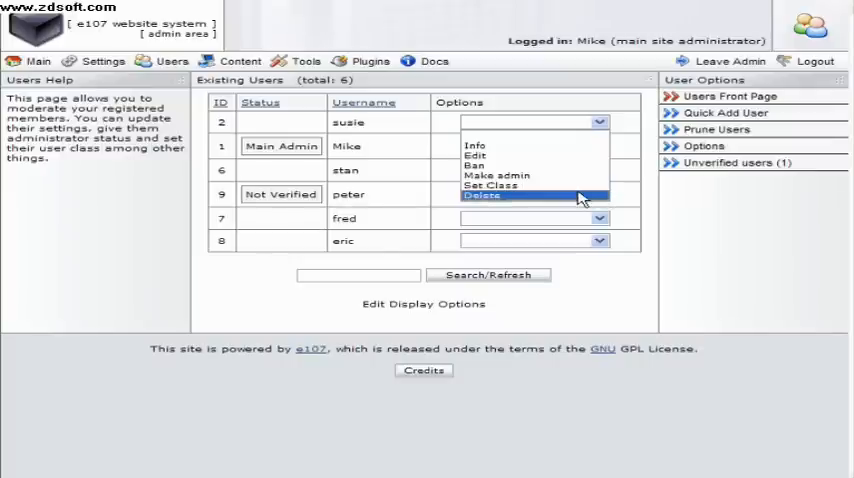
left_click(478, 196)
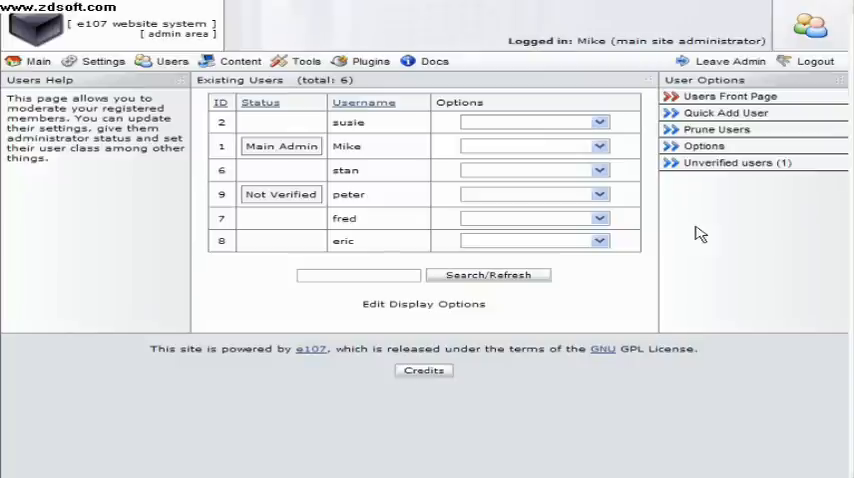
mouse_move(692, 204)
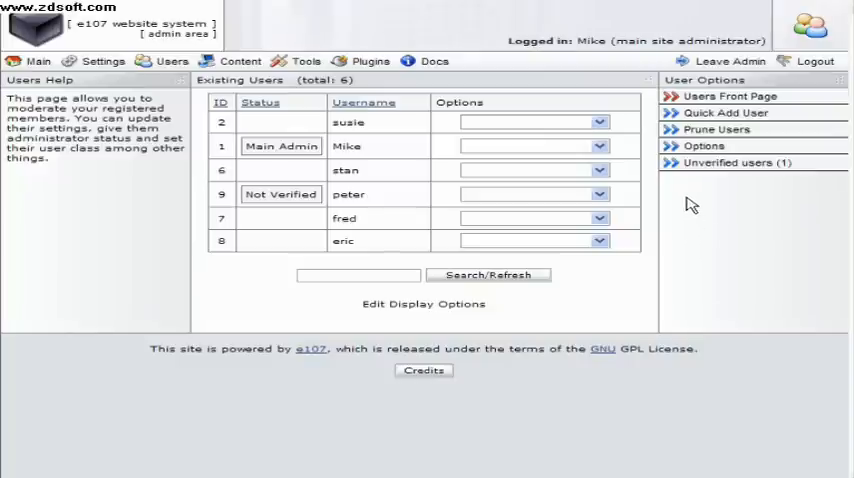
mouse_move(714, 118)
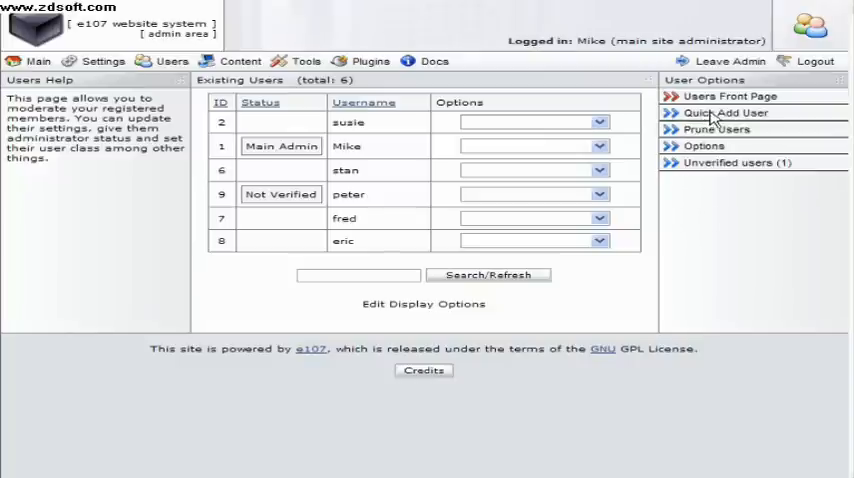
Create member frank through Quick Add User and return to the seven-member list
left_click(724, 112)
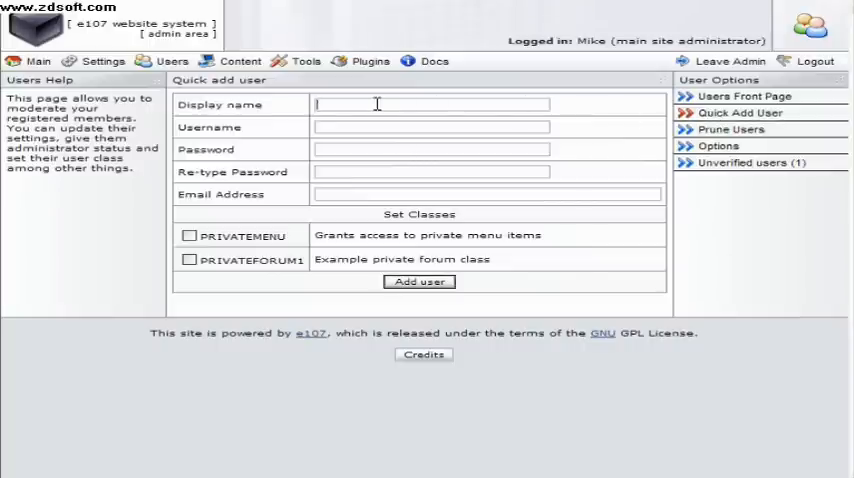
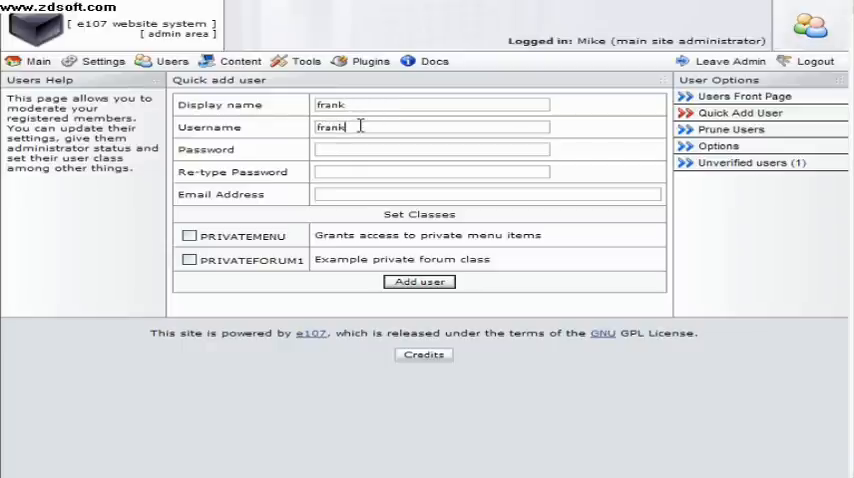
left_click(428, 148)
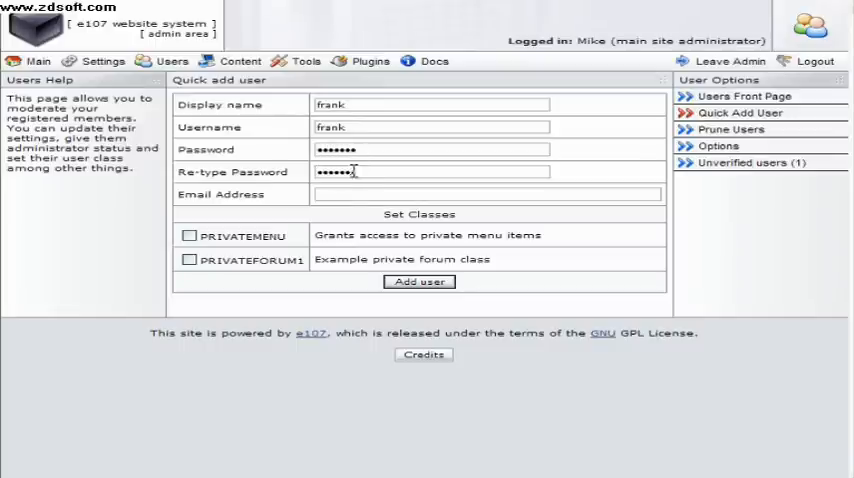
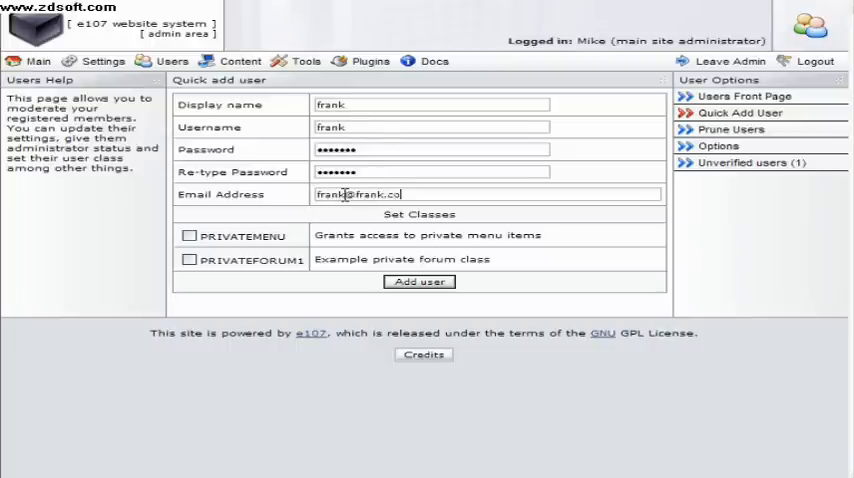
type("m")
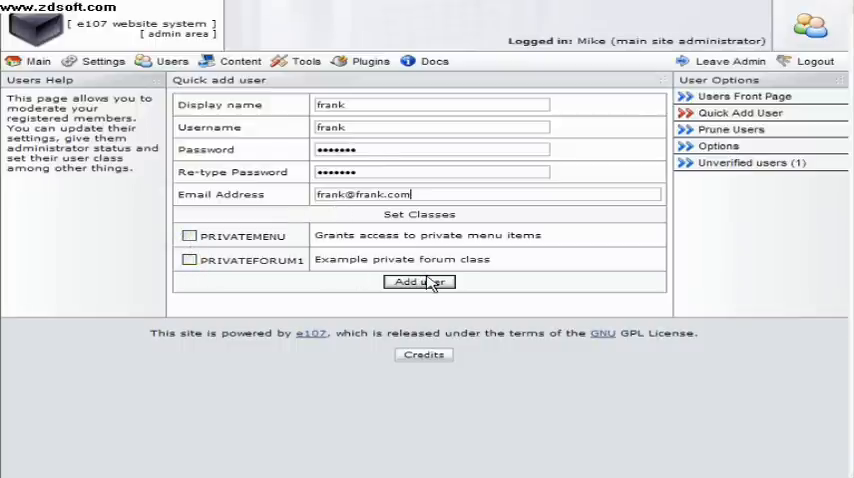
left_click(420, 280)
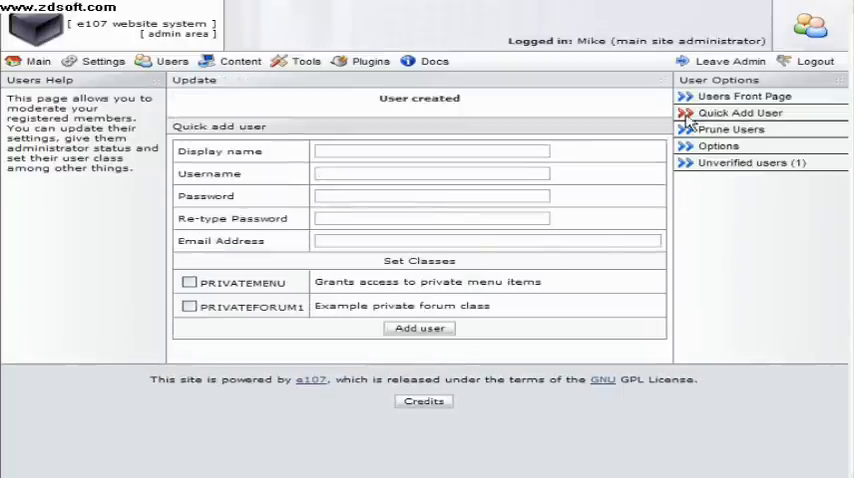
left_click(732, 96)
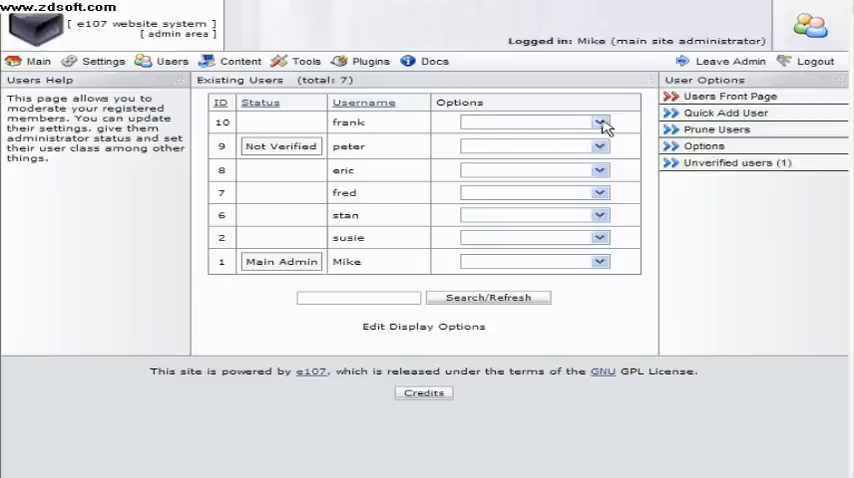
Bring up the Prune Users page offering to delete the one unverified user
left_click(596, 122)
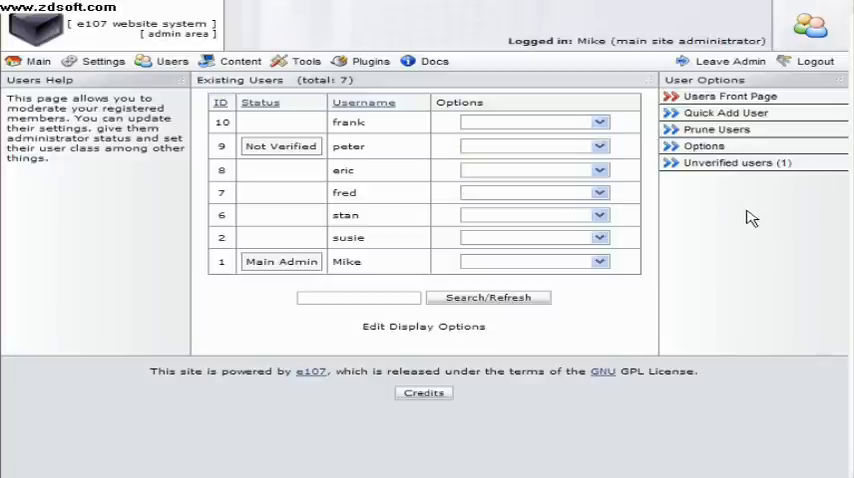
mouse_move(712, 136)
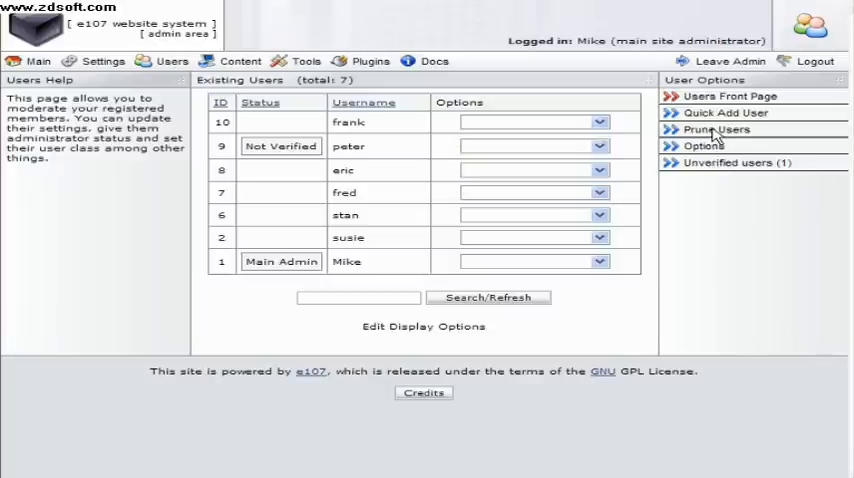
left_click(716, 128)
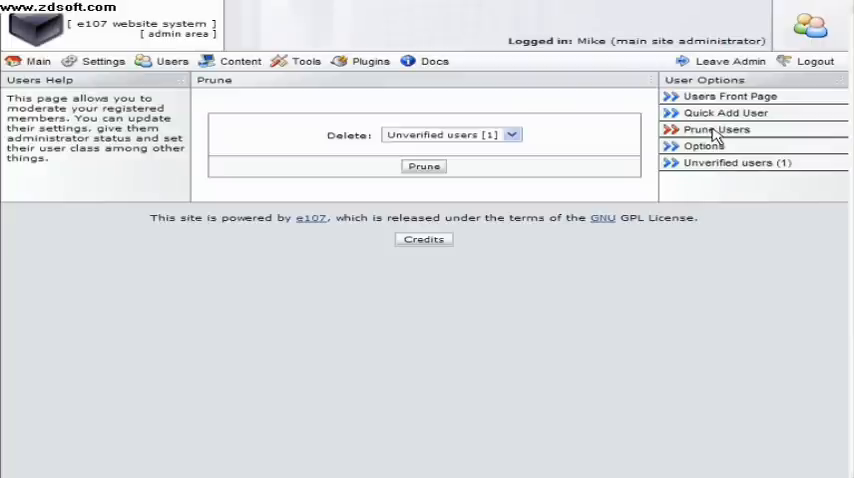
mouse_move(704, 156)
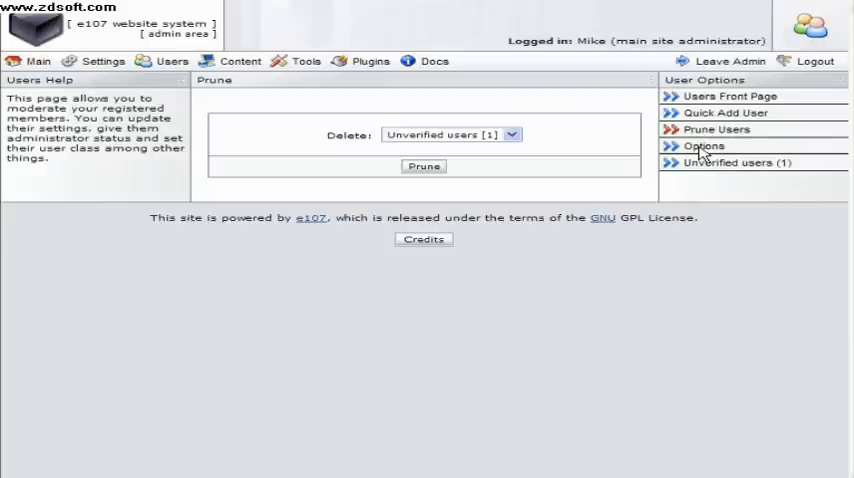
Review the Member Options, keeping online user tracking enabled, and update them
left_click(698, 144)
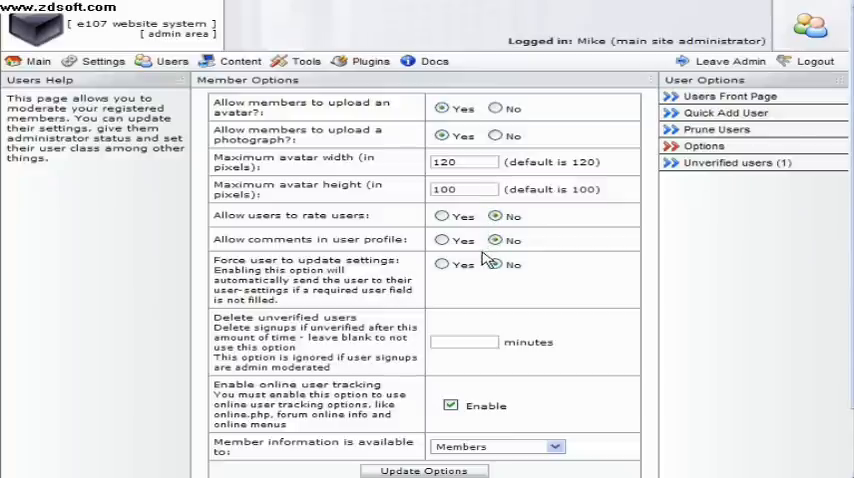
mouse_move(474, 264)
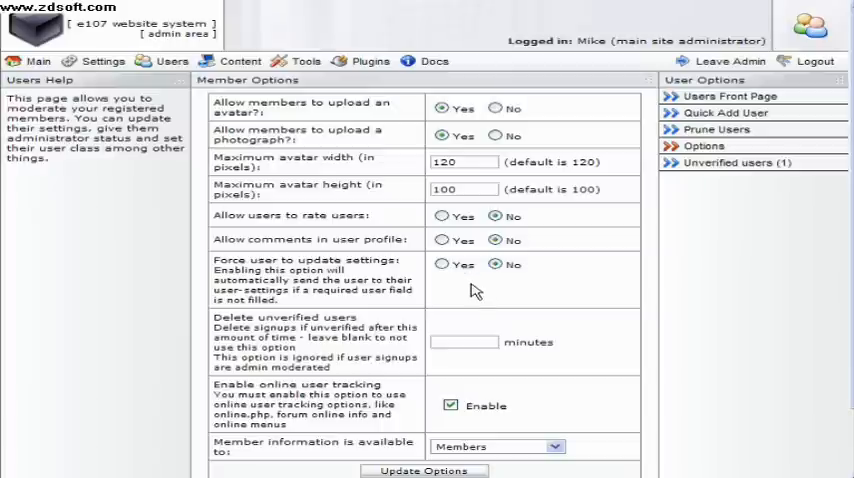
mouse_move(466, 364)
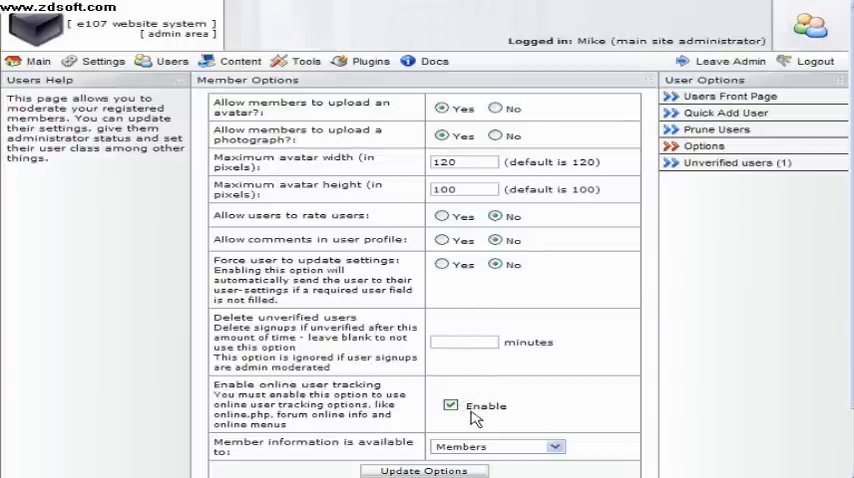
scroll("down", 3)
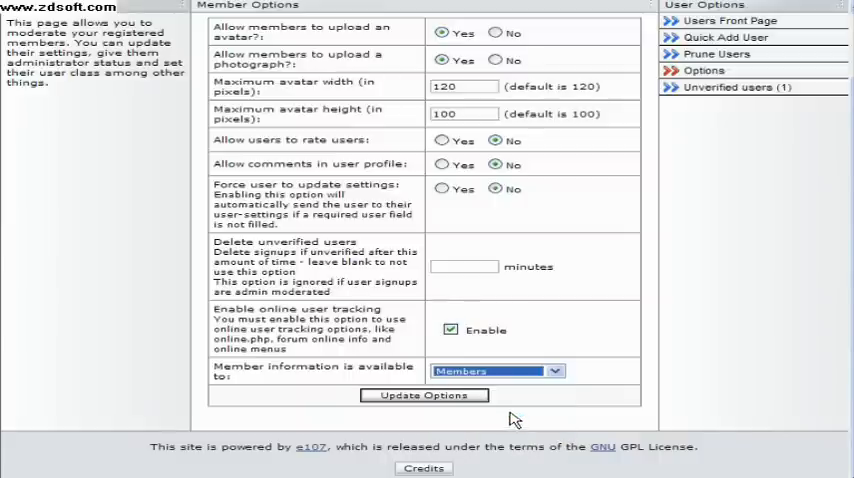
left_click(424, 396)
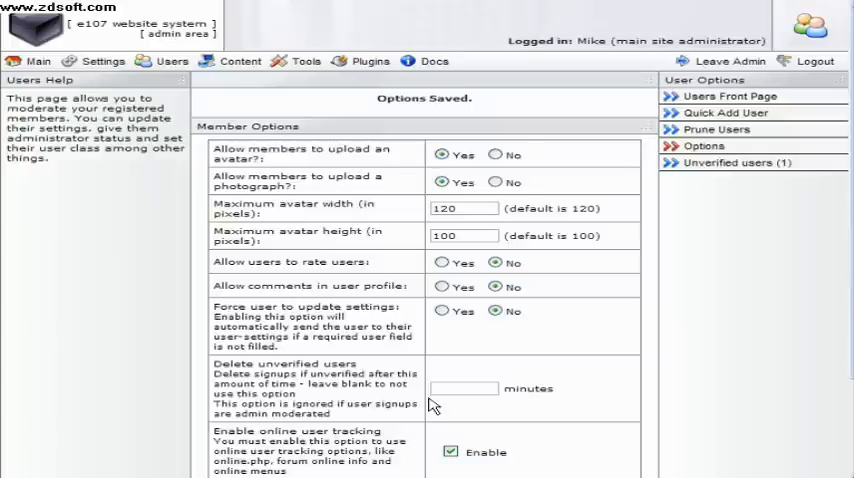
mouse_move(422, 114)
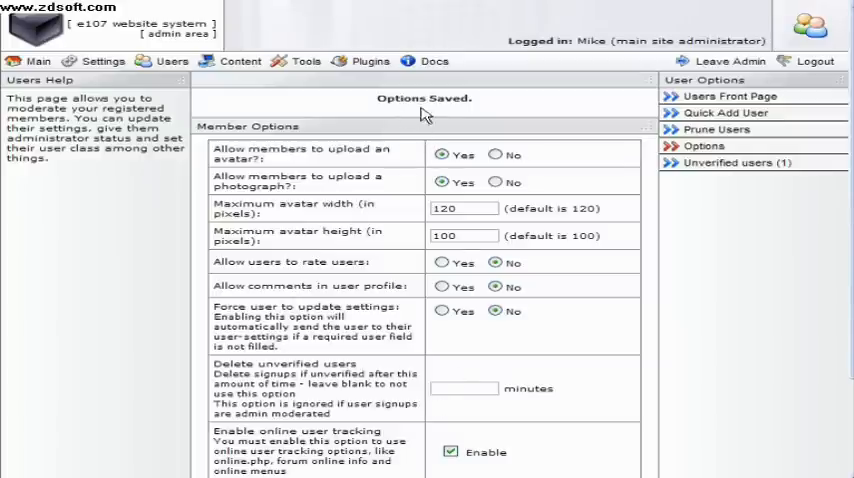
mouse_move(444, 120)
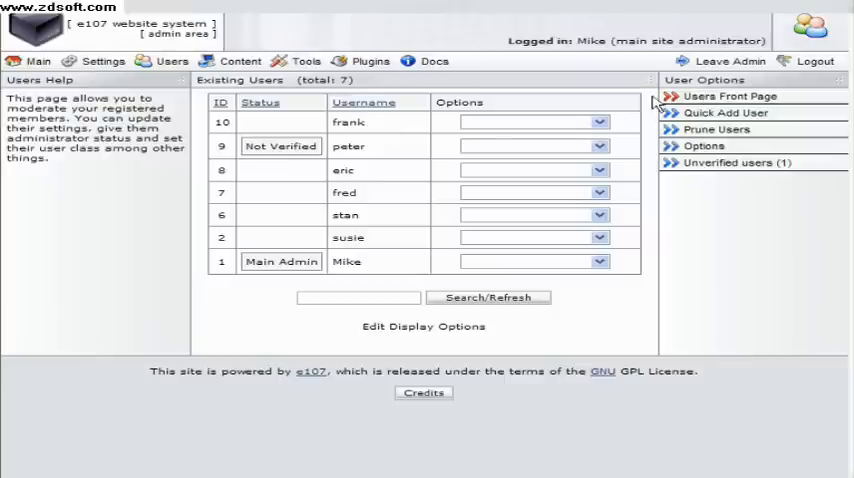
mouse_move(708, 188)
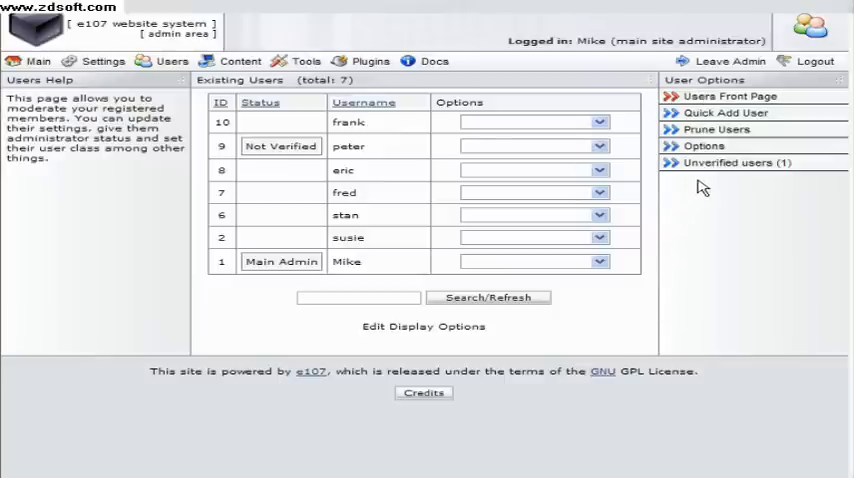
mouse_move(720, 168)
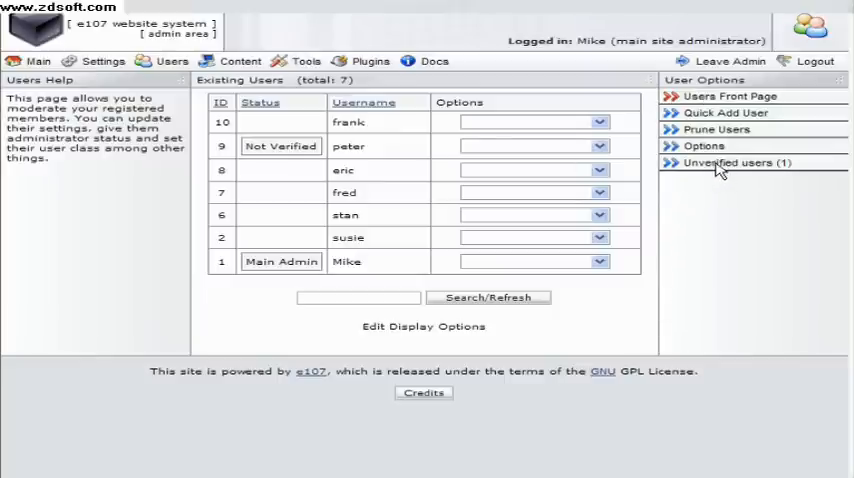
Filter to unverified users and activate peter's account from his Options dropdown
left_click(736, 164)
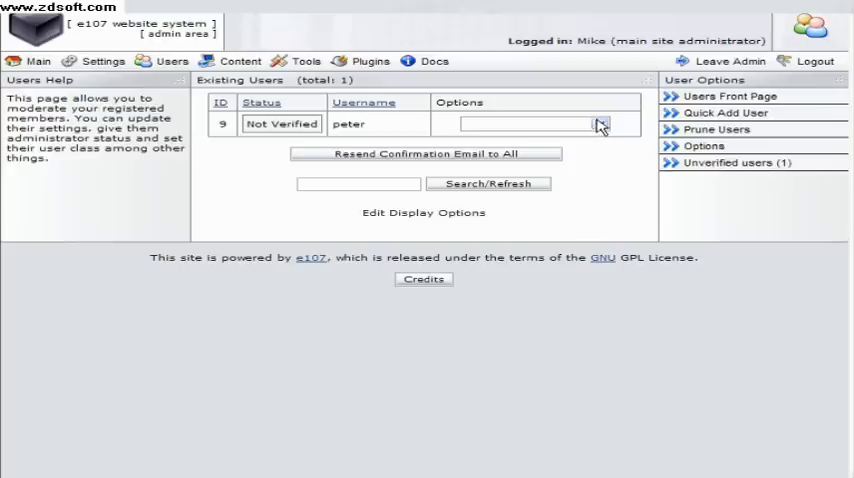
left_click(600, 124)
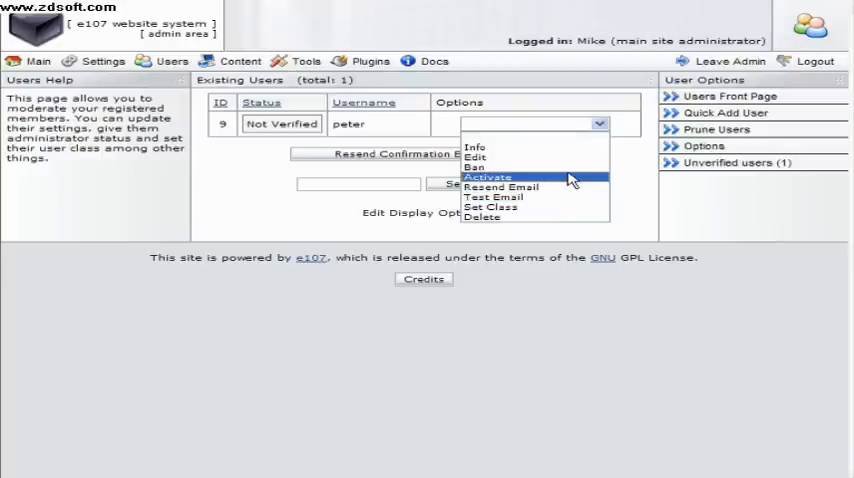
left_click(490, 176)
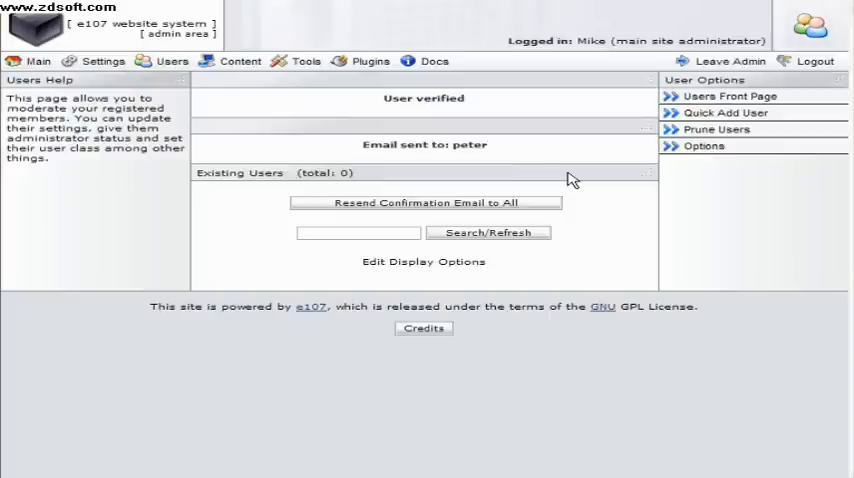
mouse_move(528, 150)
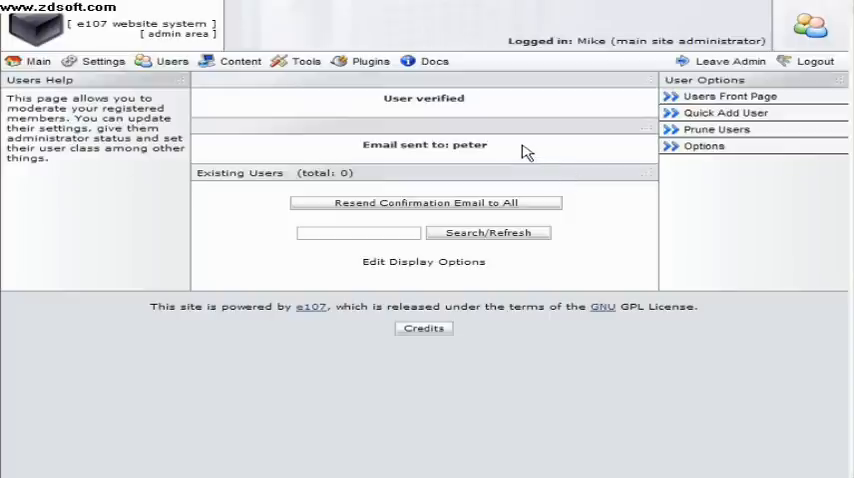
mouse_move(684, 104)
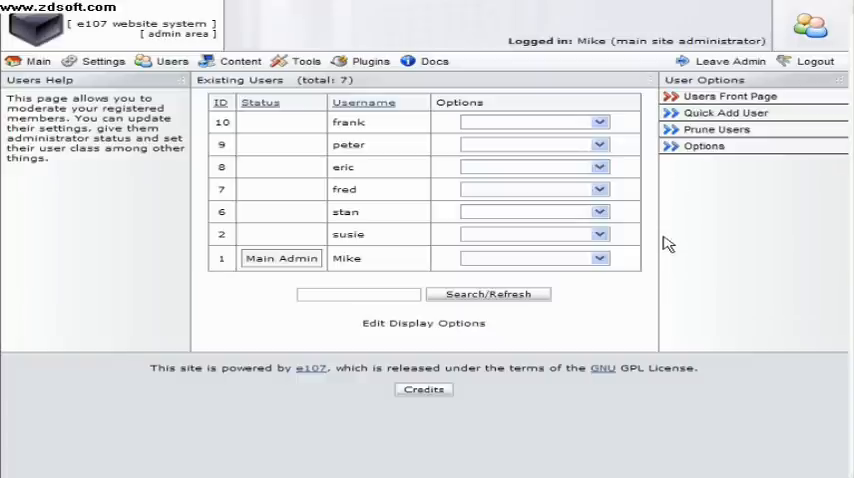
mouse_move(658, 188)
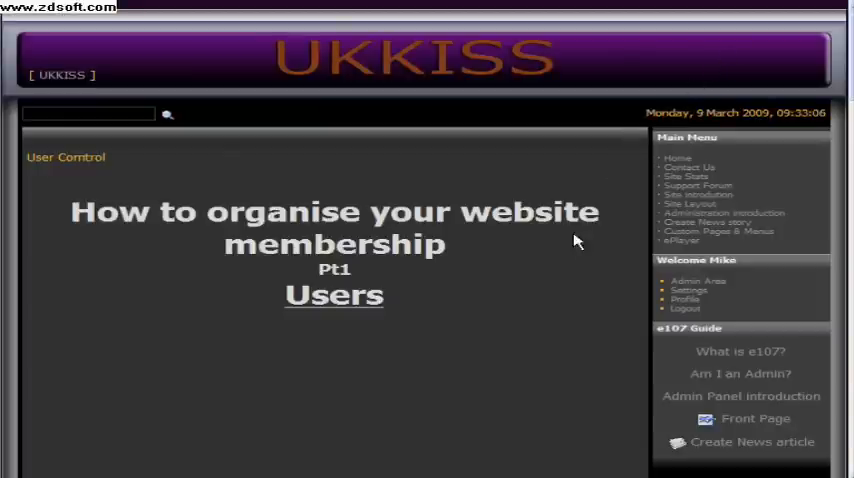
mouse_move(560, 276)
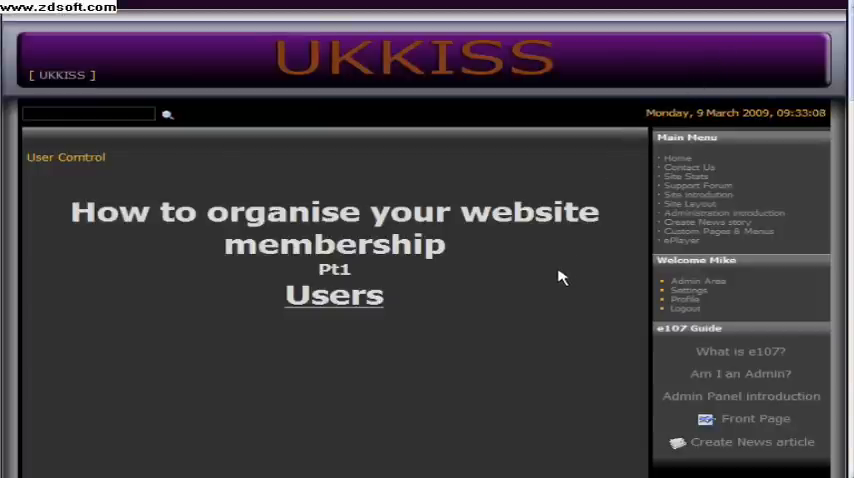